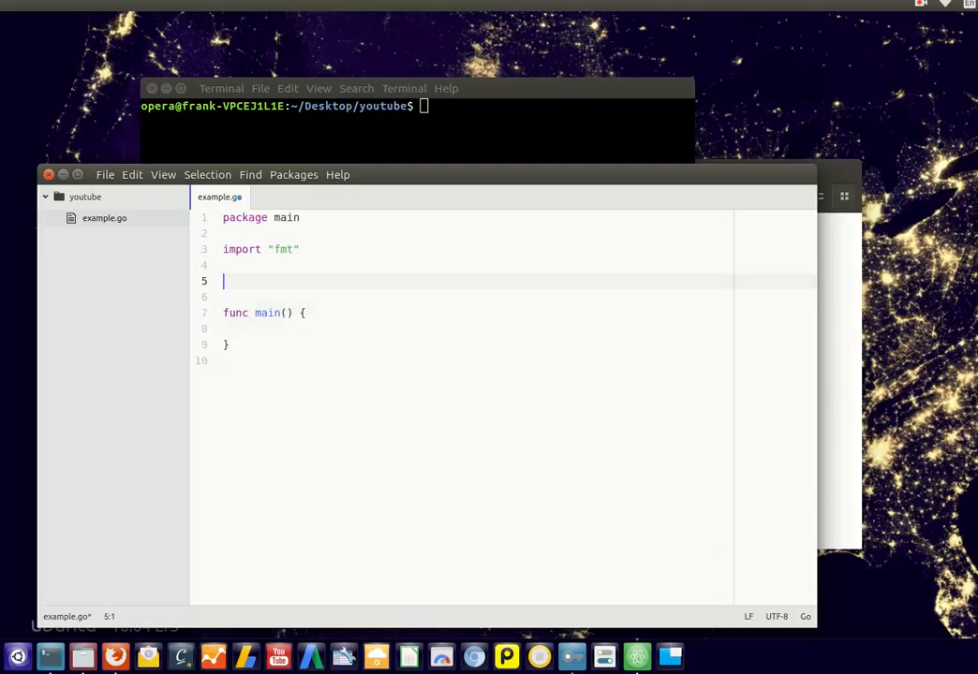
Step: Write func hi(name string) that prints "Hello," followed by name via fmt.Println
type("func")
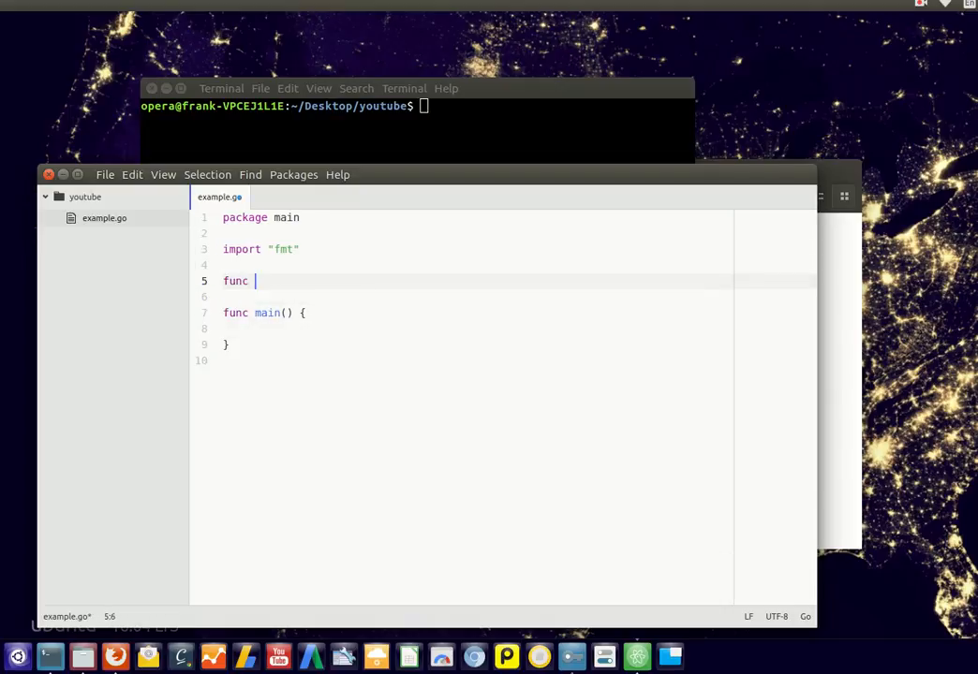
type("hi()")
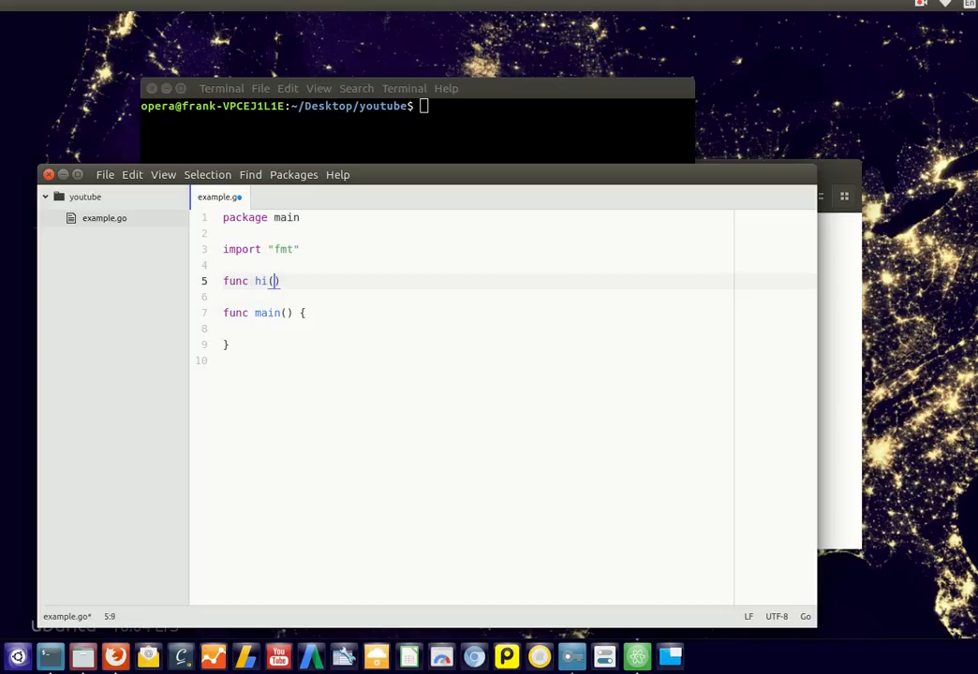
type("name")
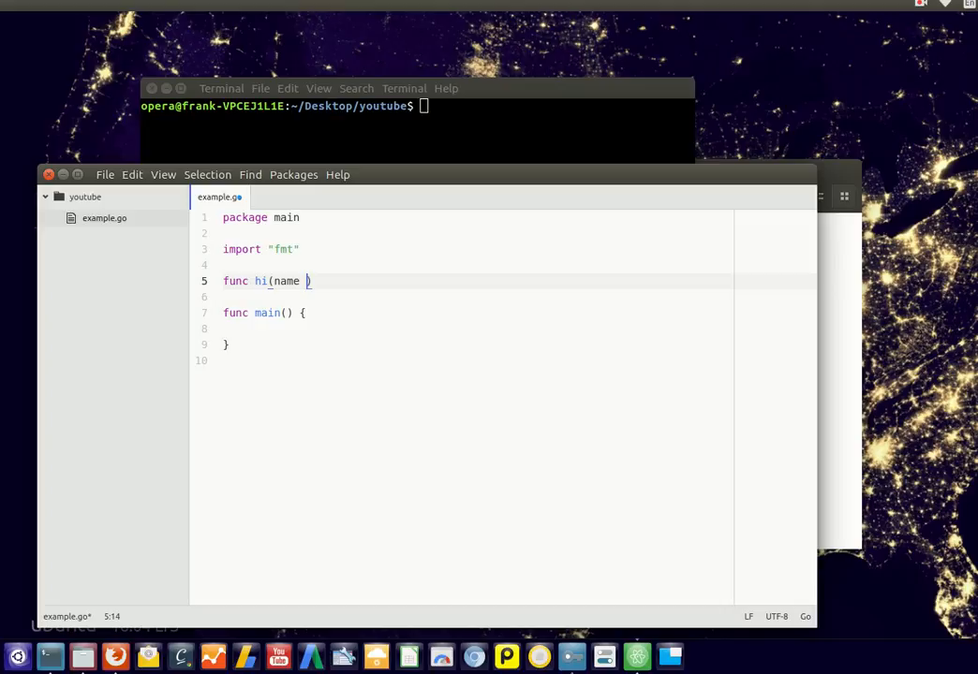
type("string) {")
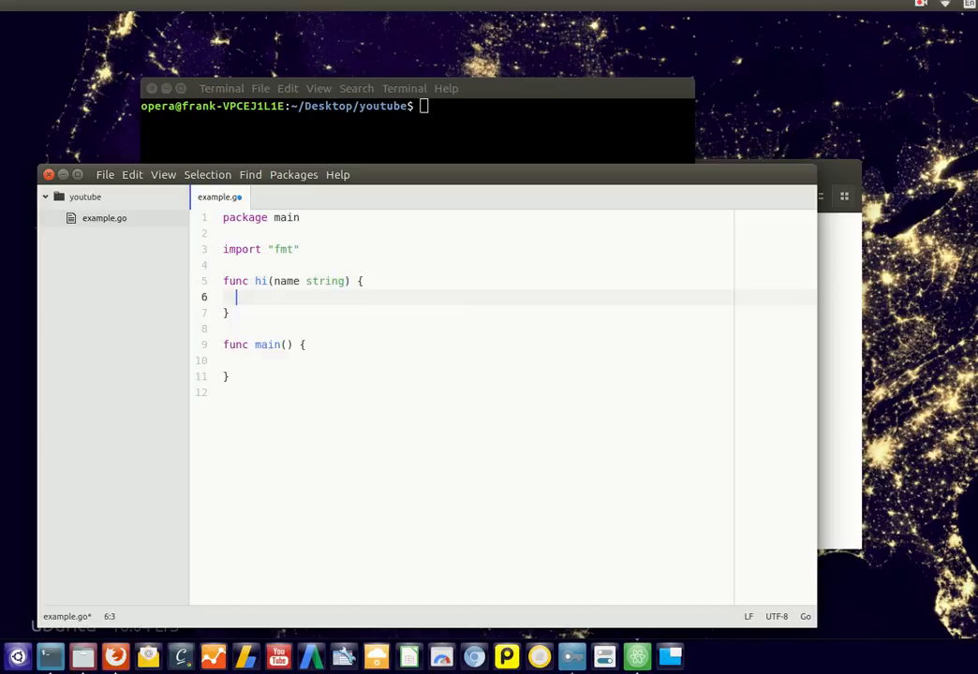
type("fmt.Printl")
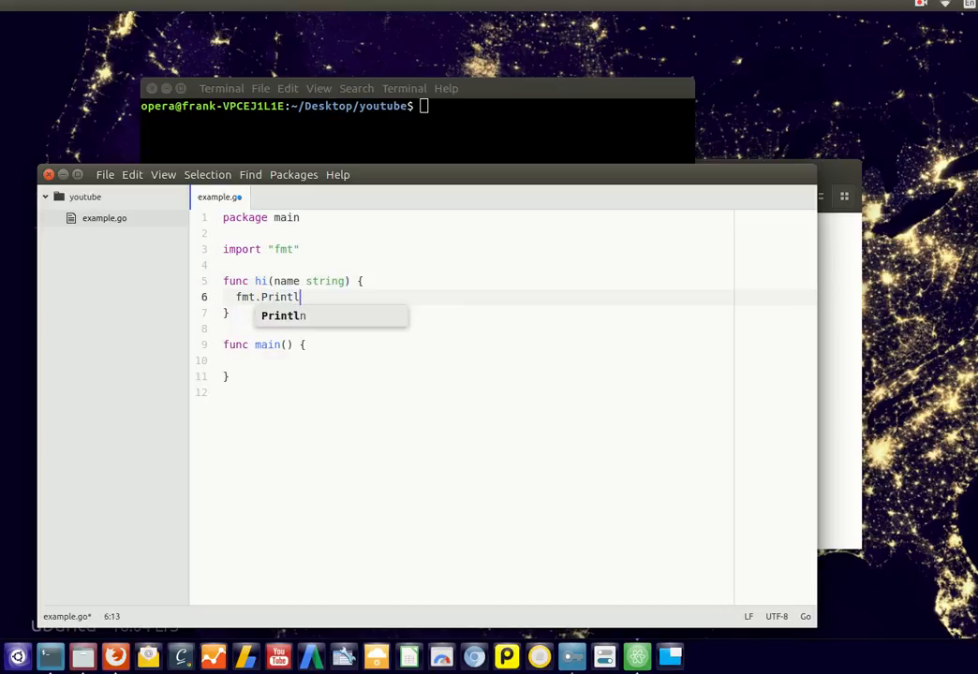
type("n(\"hello\")")
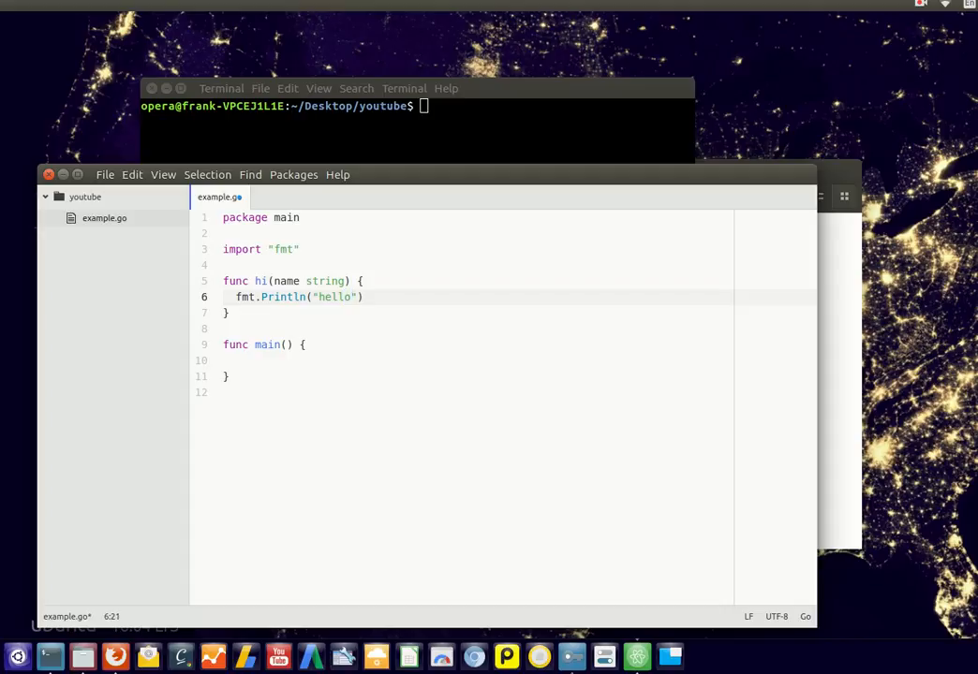
type("Hello,")
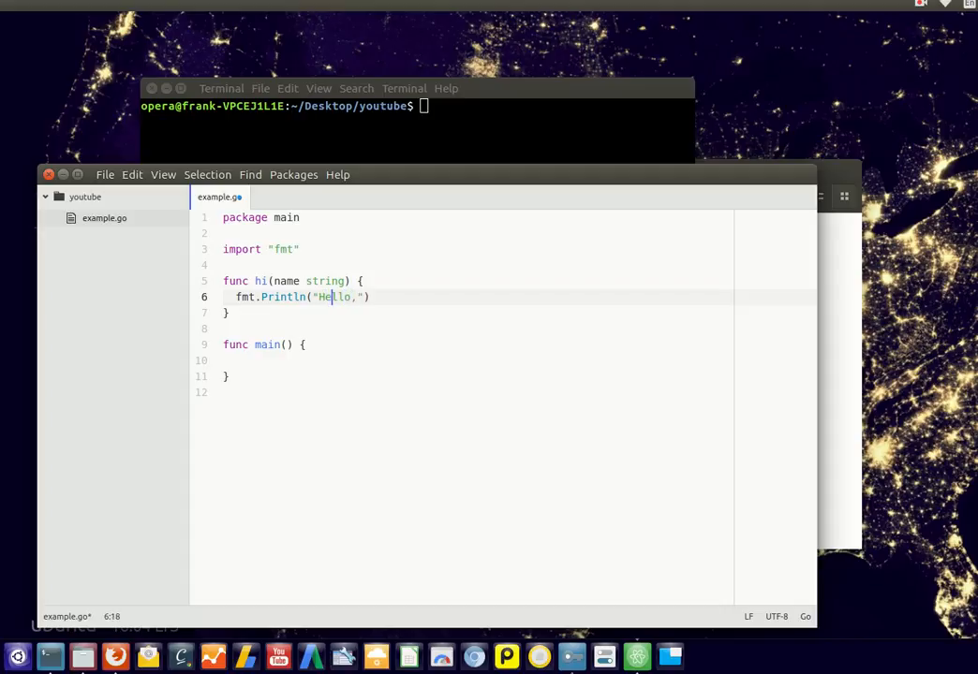
type(",name")
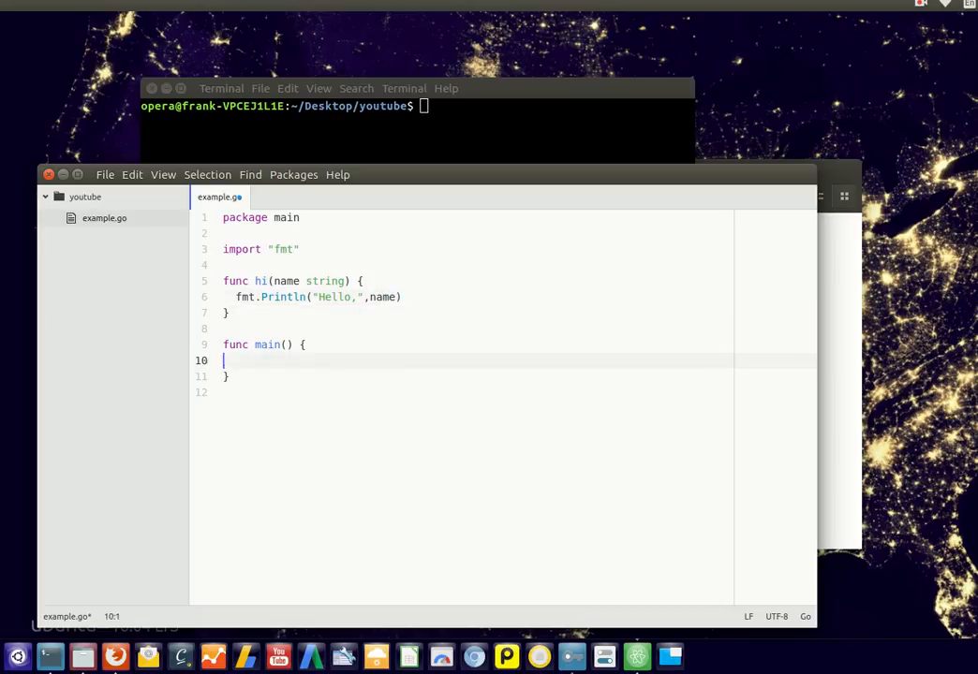
Step: Call hi("Frank") from inside main
type("\"  \"")
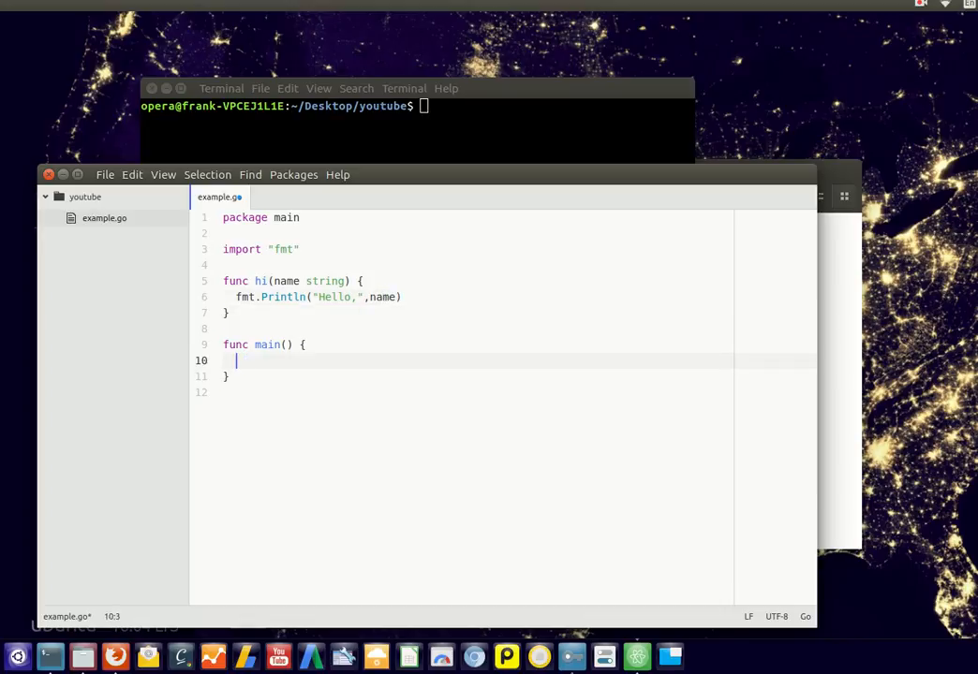
type("hi(\"Fra\")")
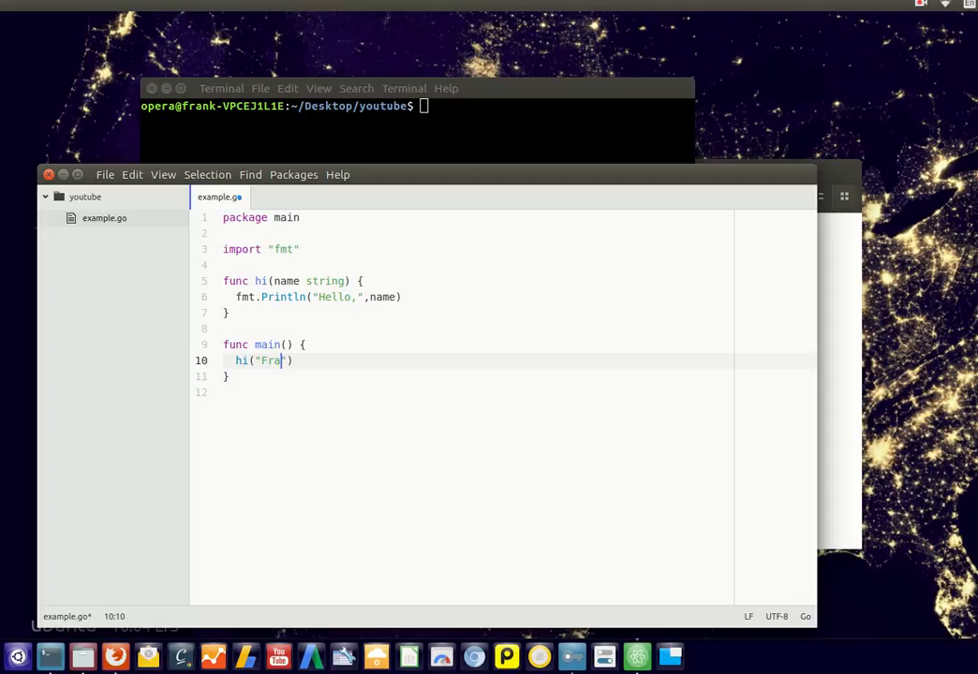
type("nk")
left_click(418, 104)
type("go run example.go")
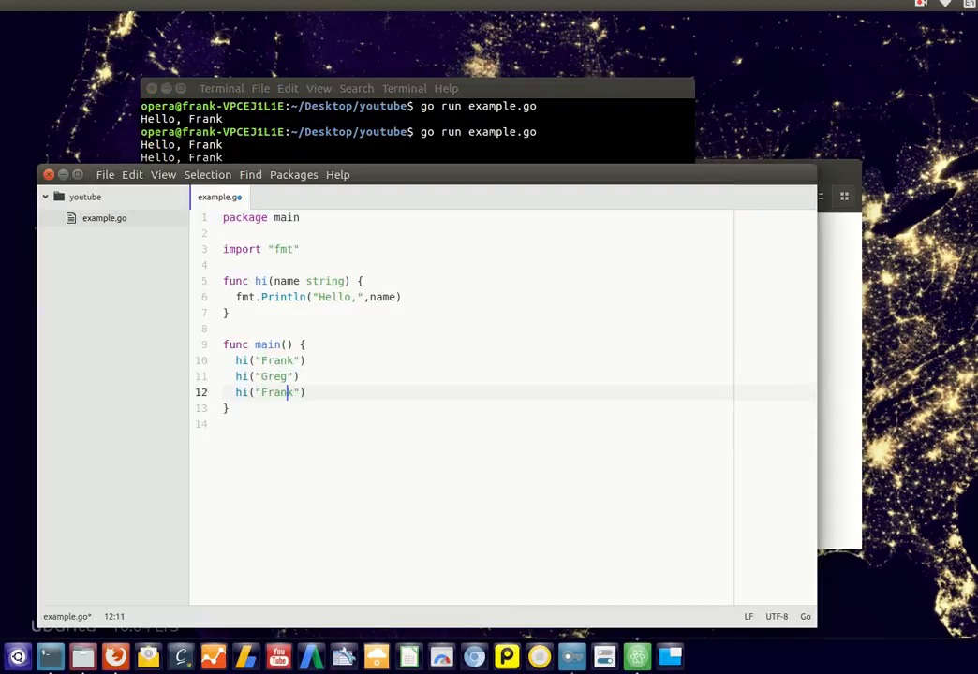
Step: Change the third hi call's argument to "Henry"
type("Henry")
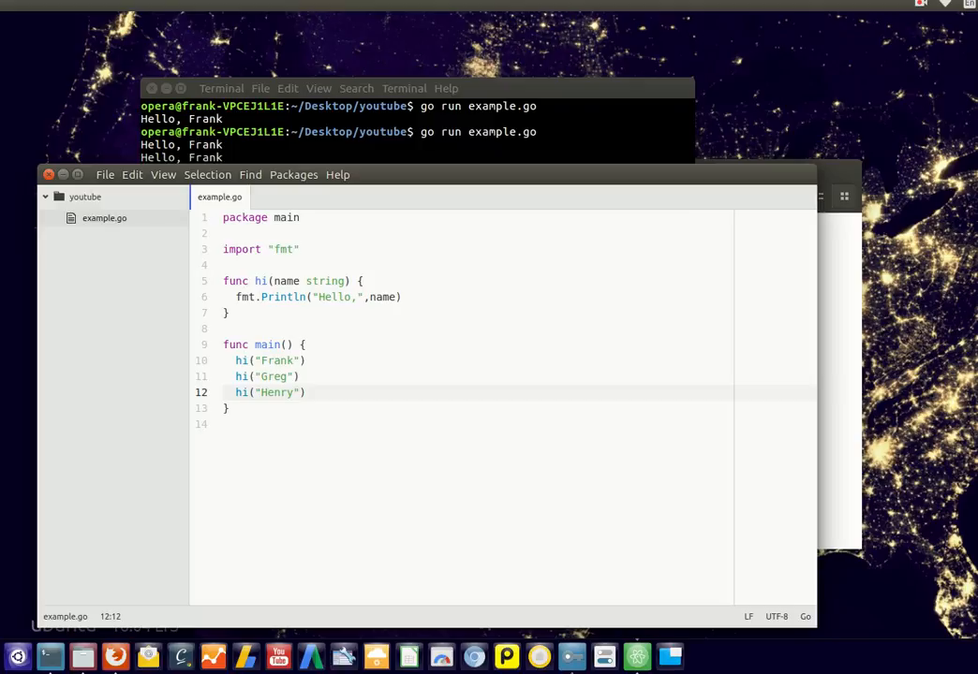
left_click(374, 88)
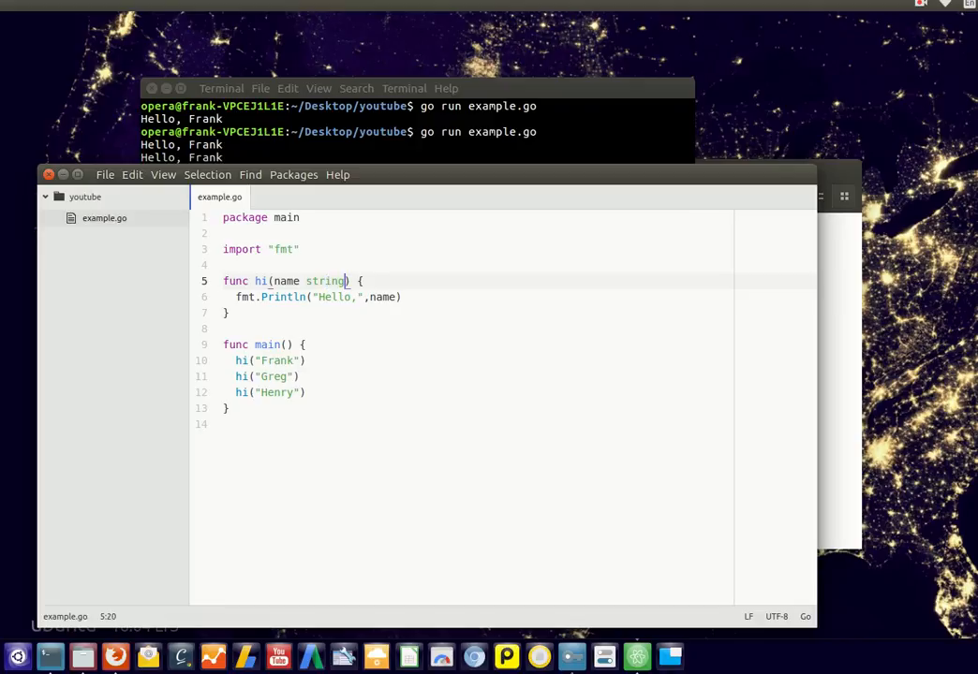
Step: Add an emotion string parameter to hi and print it after the name
type(",")
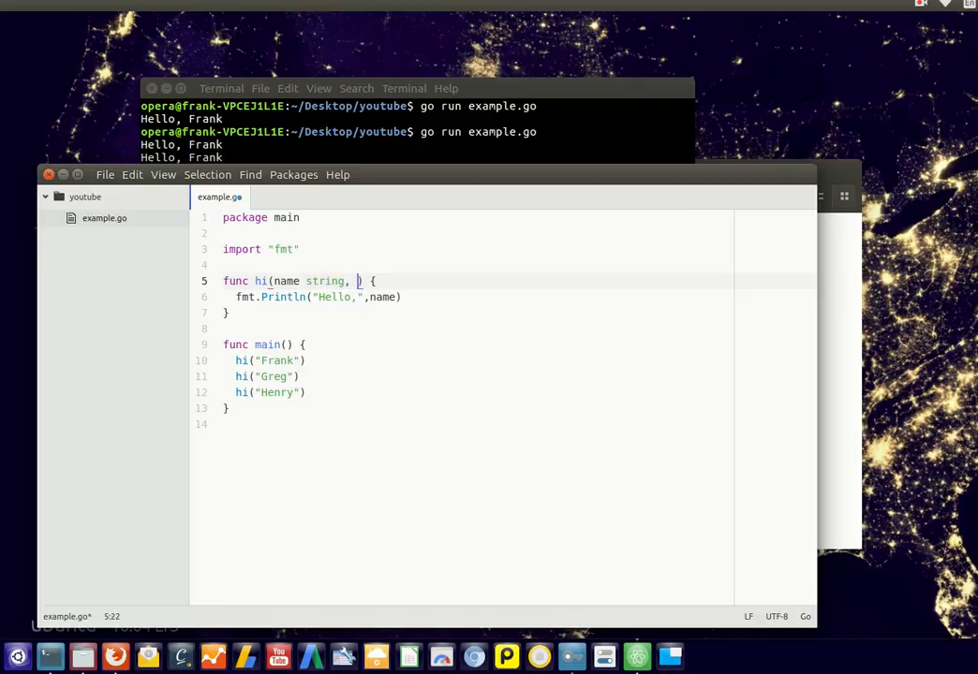
type("emotion string")
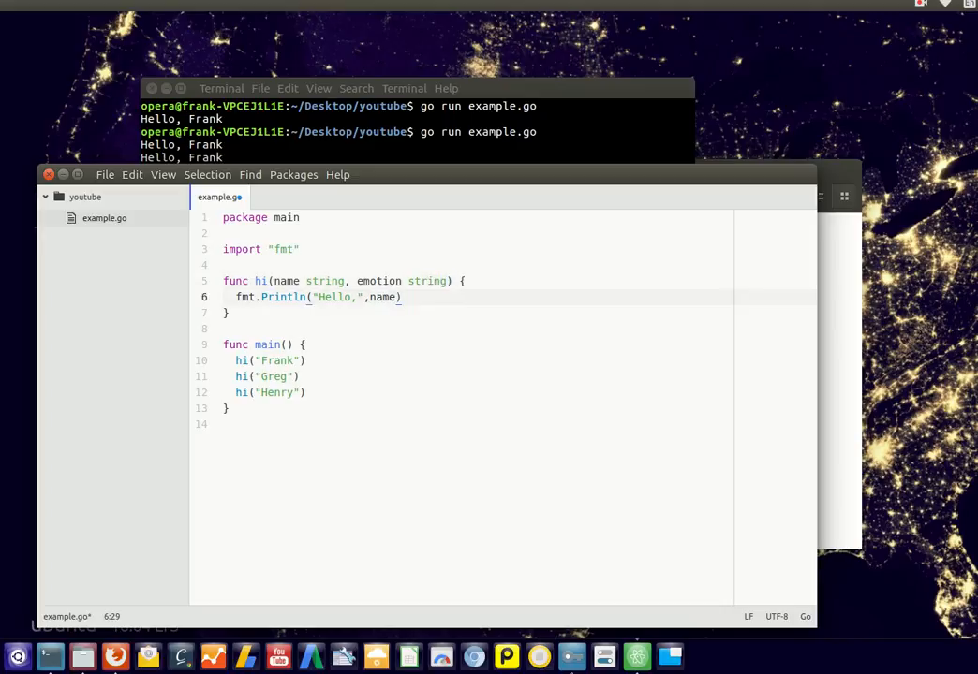
type(",")
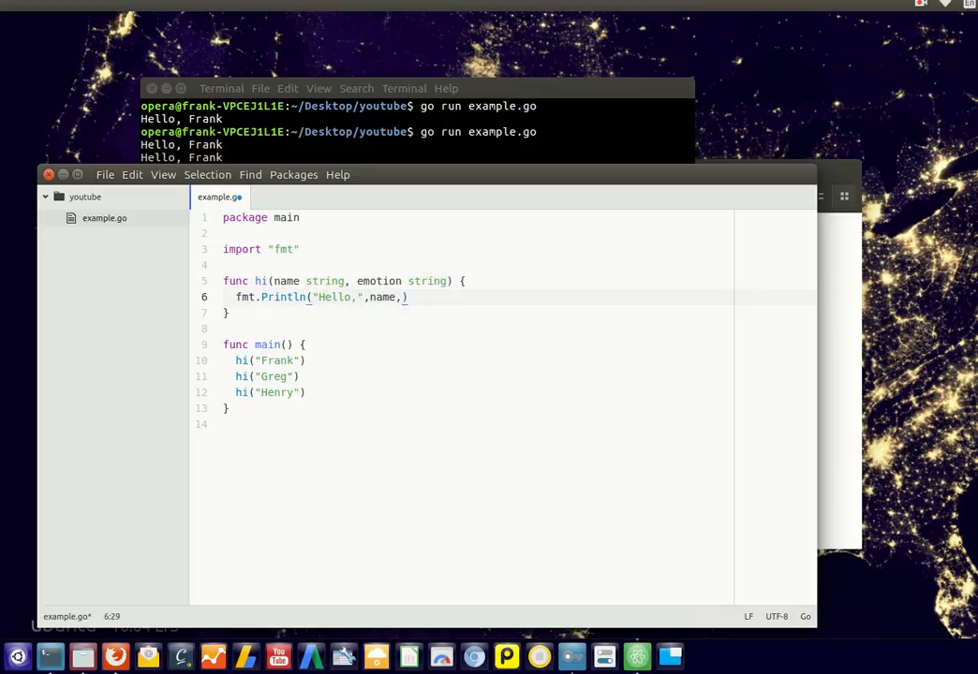
type("emotion")
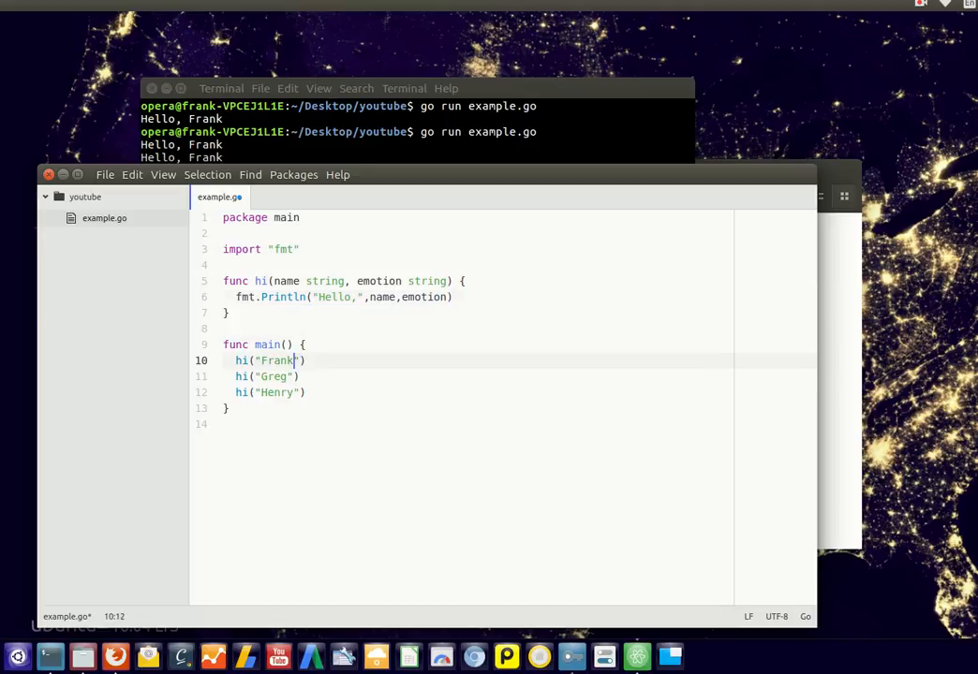
Step: Pass ":)" to the Frank call and ":D" to the Greg call
type(",\":)\")")
left_click(478, 377)
type(",\"happy")
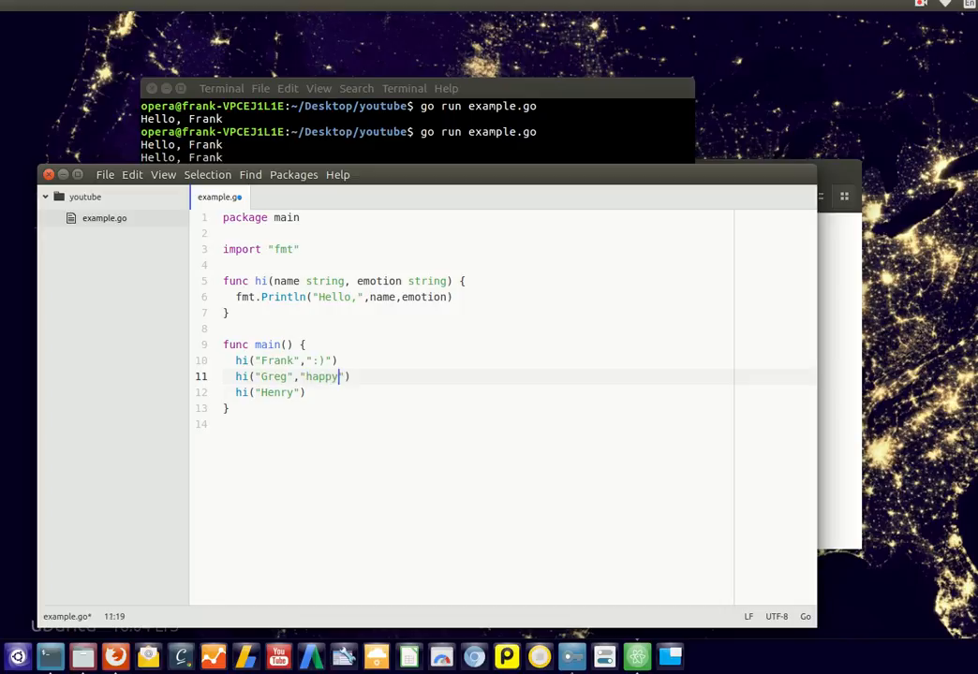
type(",\":D\"")
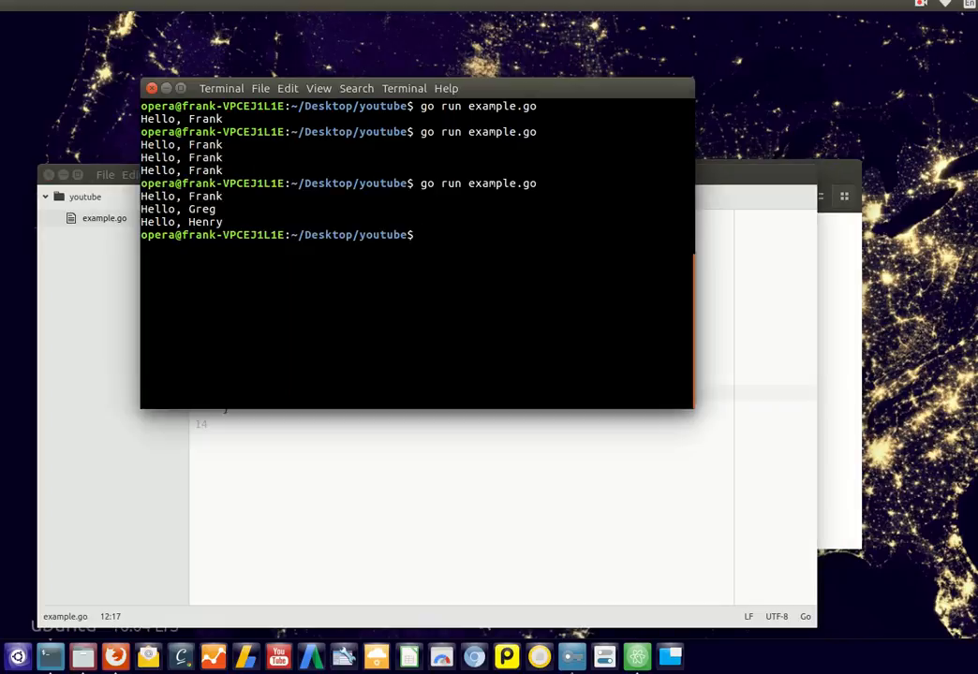
Step: Run go run example.go in the terminal to print the greetings
type("go run example.go")
type("func")
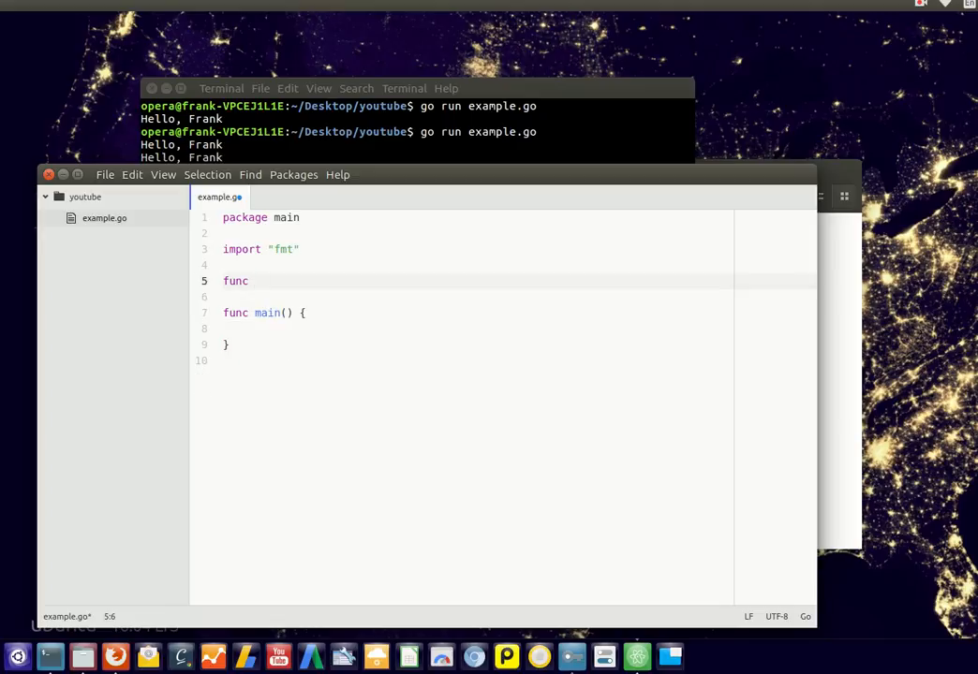
Step: Write func dox(a,b) that stores a+b in var result int and prints it
type("dox(a,b) {")
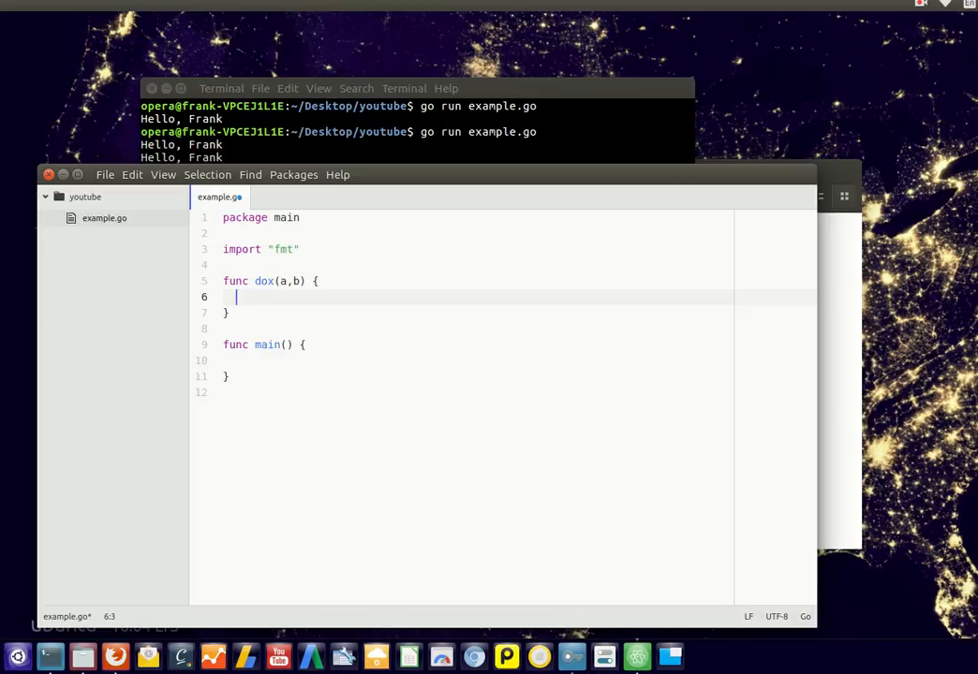
type("fmt.Pri")
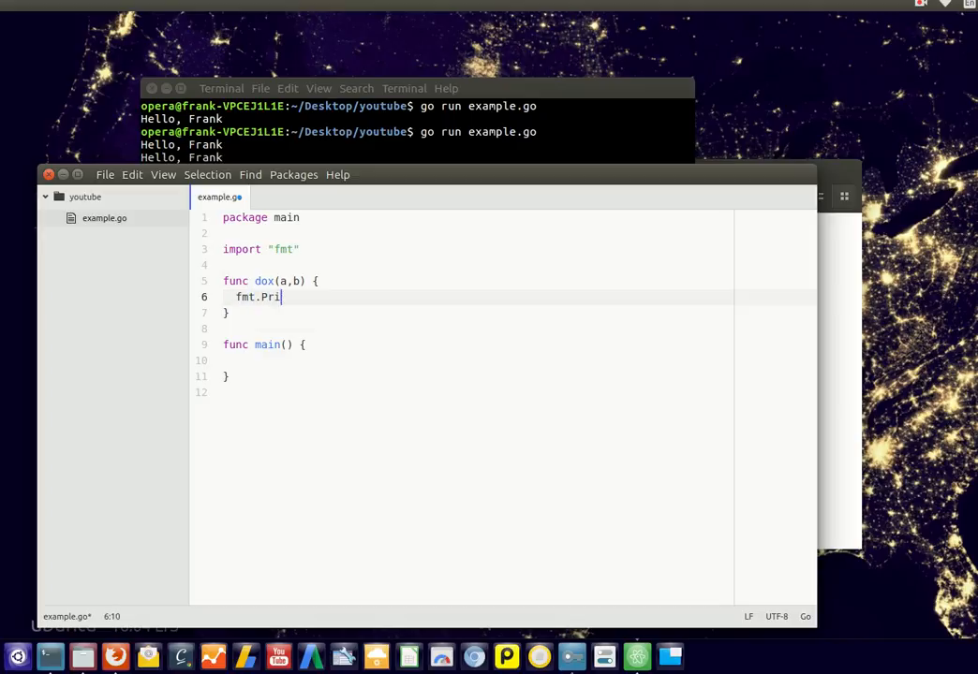
type("ntln()")
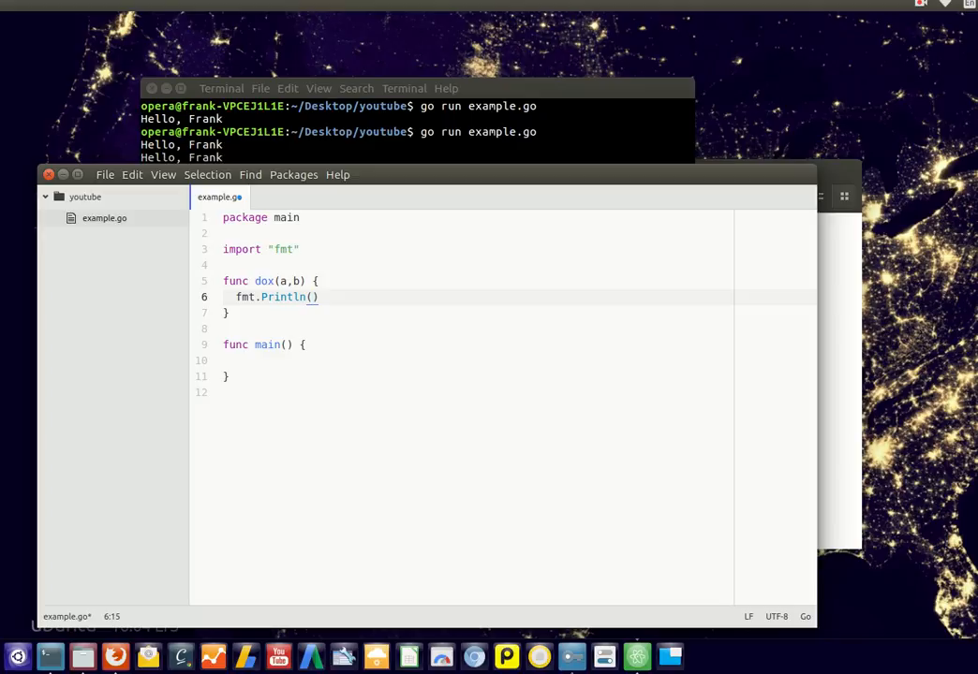
type("a+b")
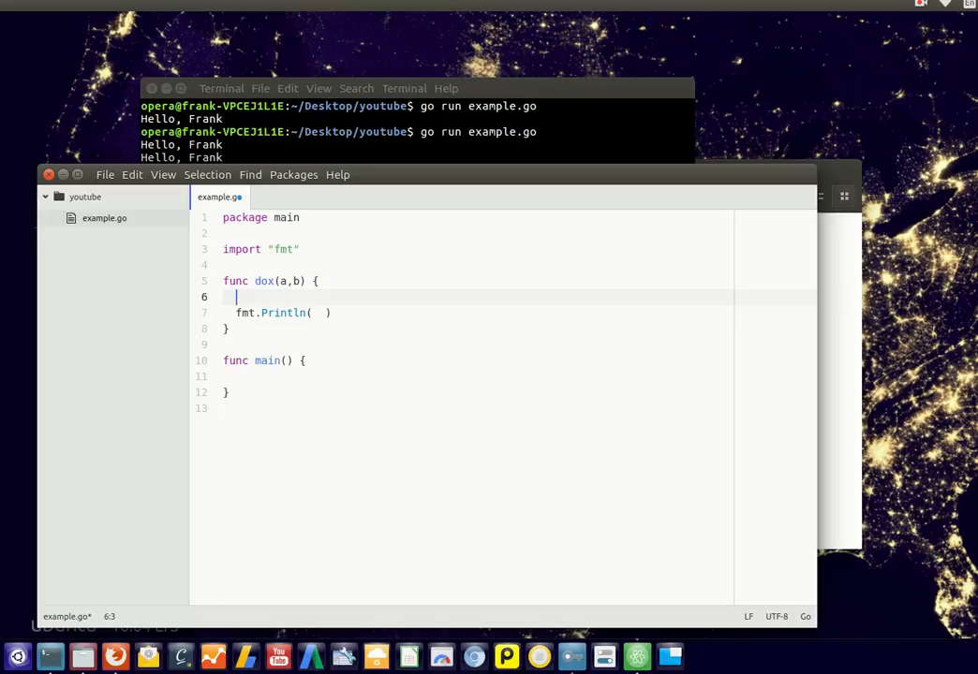
type("var result int")
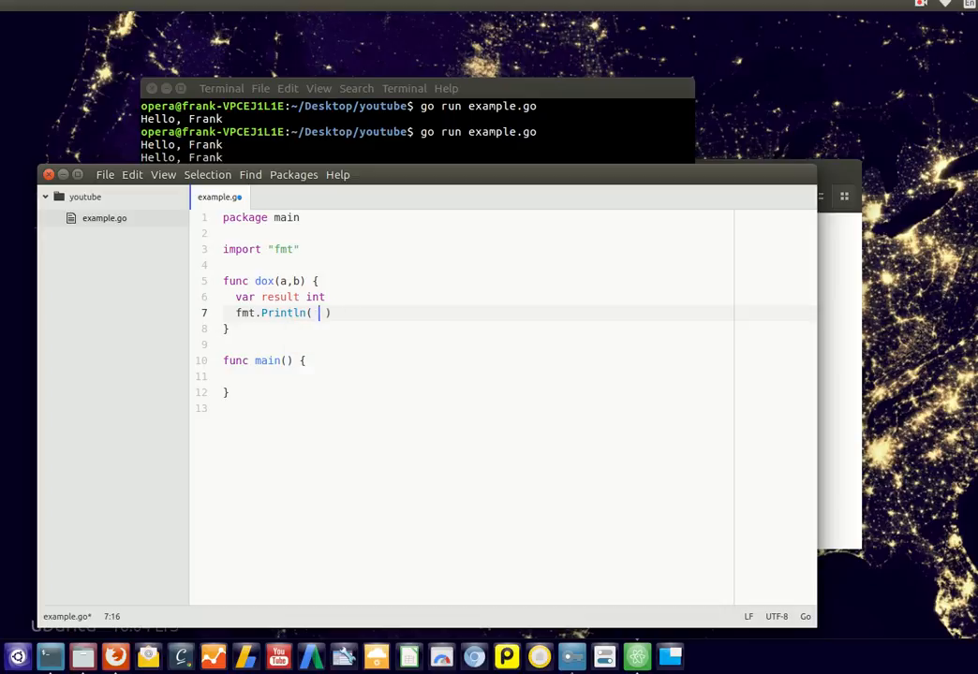
type("result")
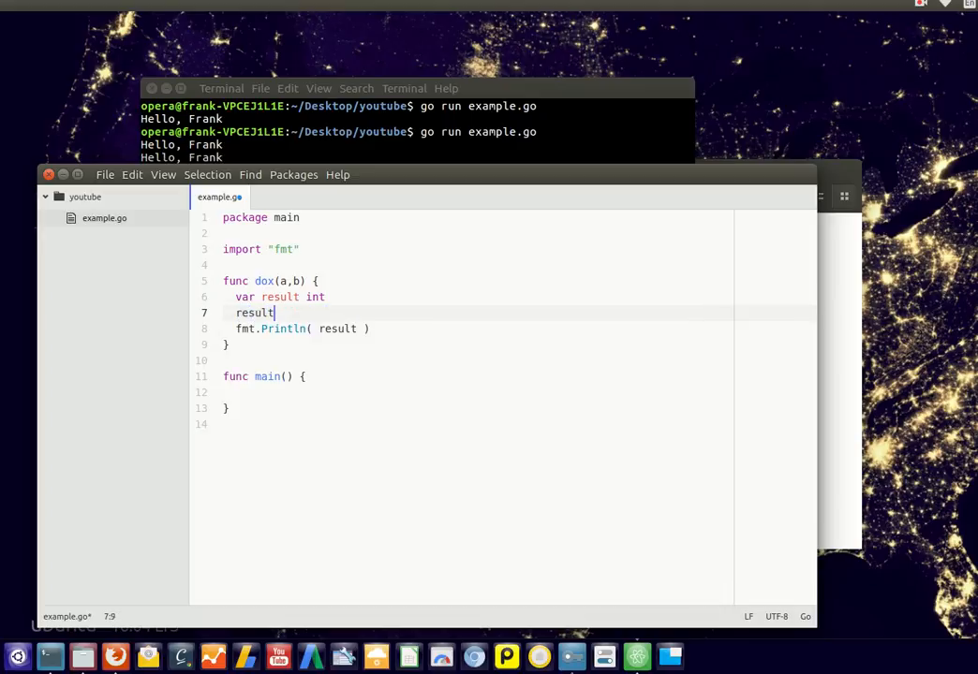
type("= a+b")
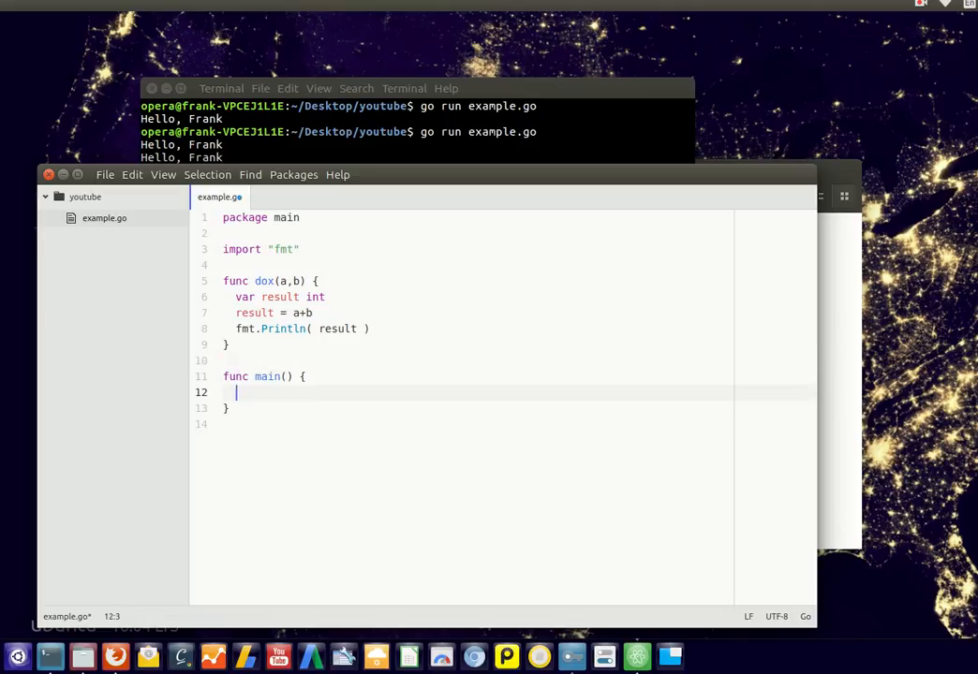
Step: Call dox(218,915) from main
type("dox()")
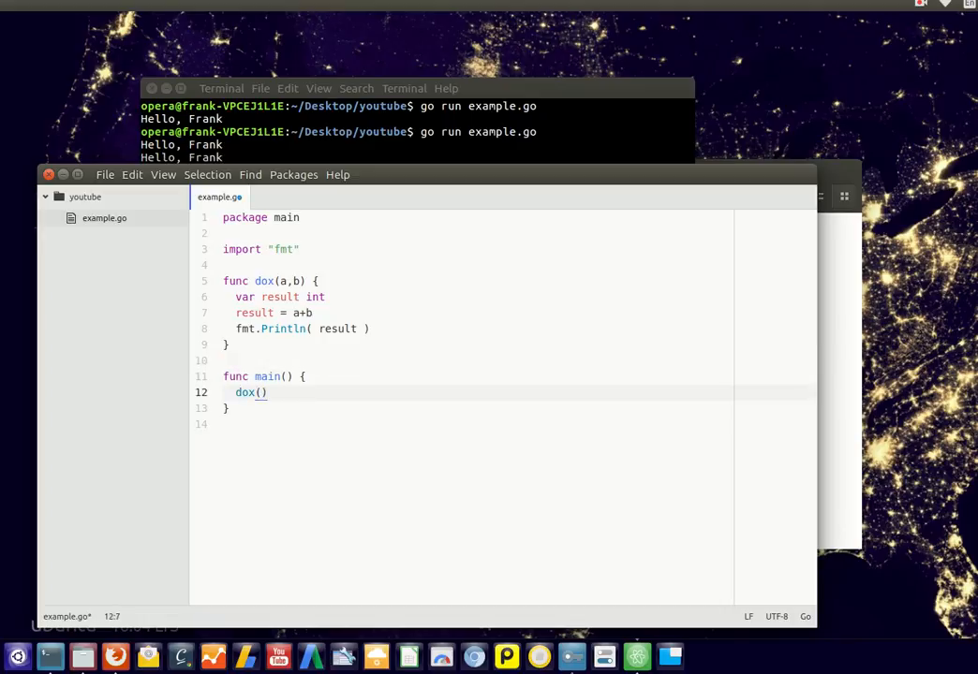
type("218,91")
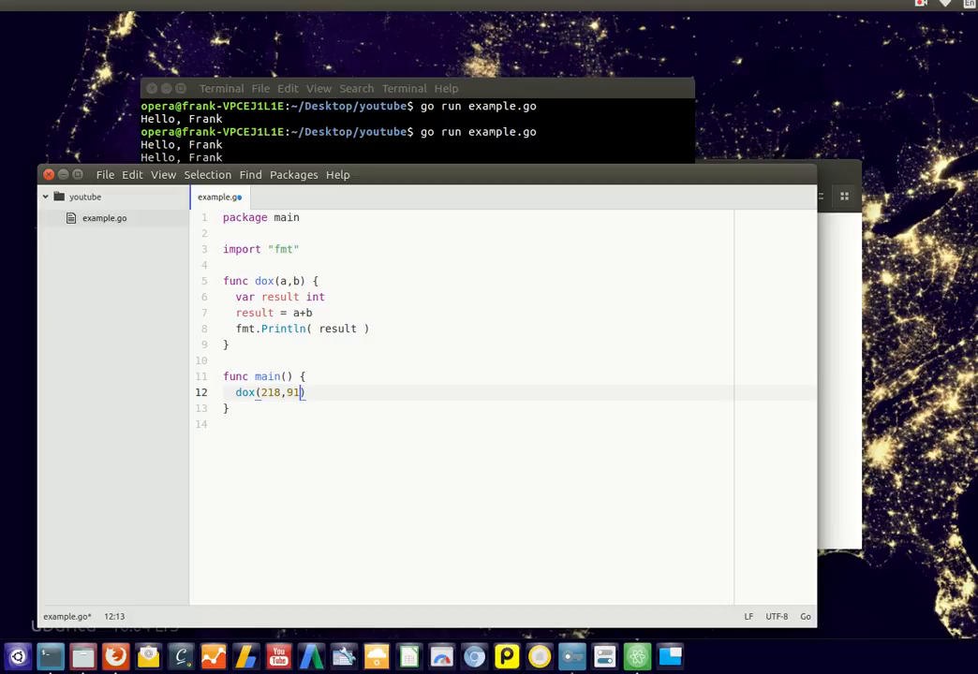
type("5")
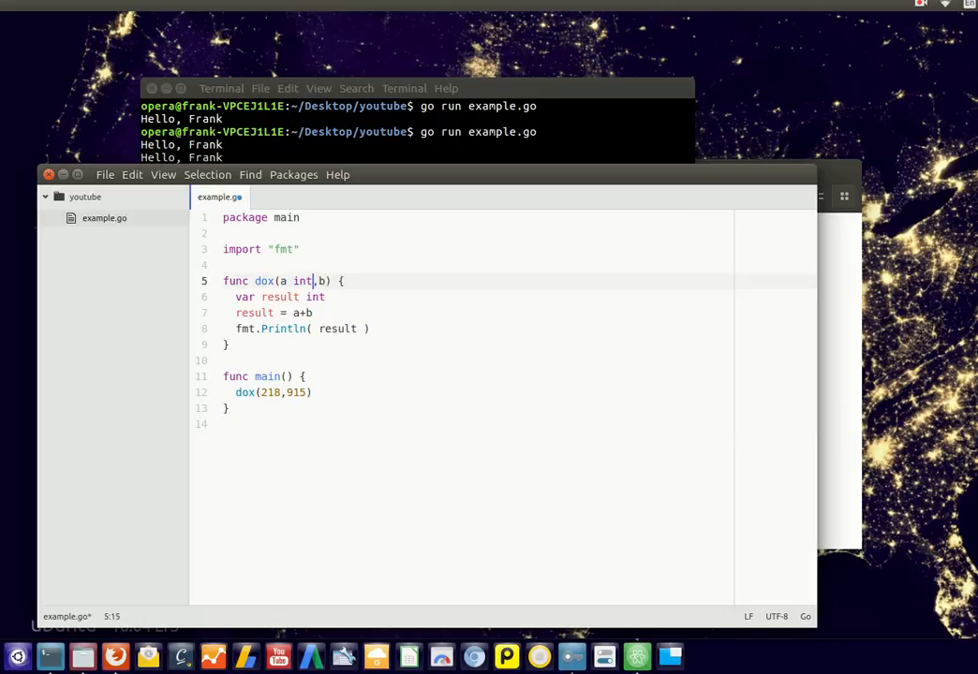
Step: Declare dox's parameters as int, giving func dox(a int, b int)
type("int")
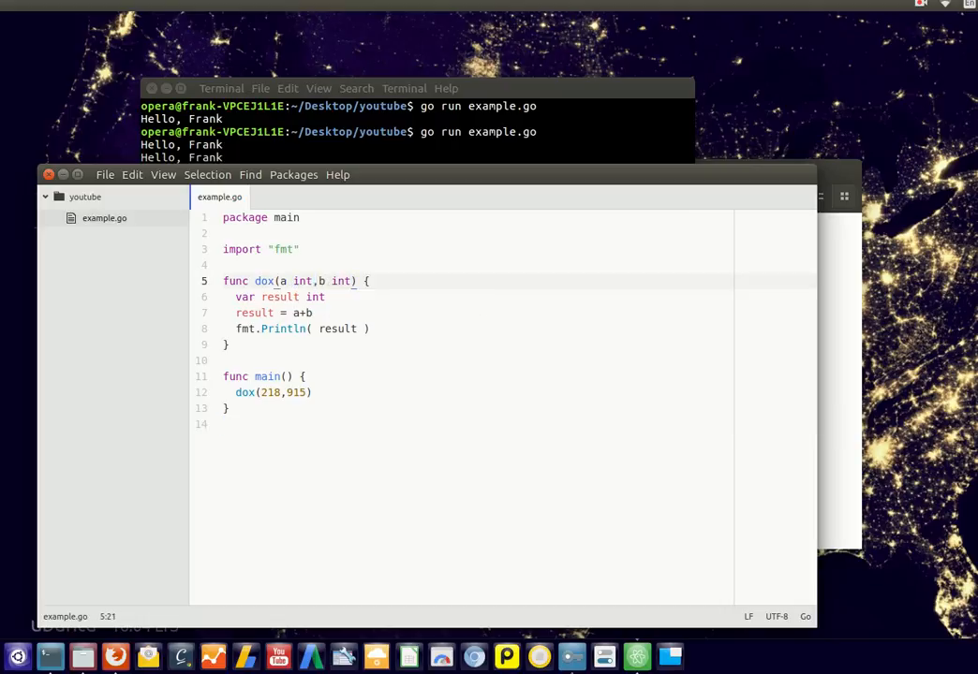